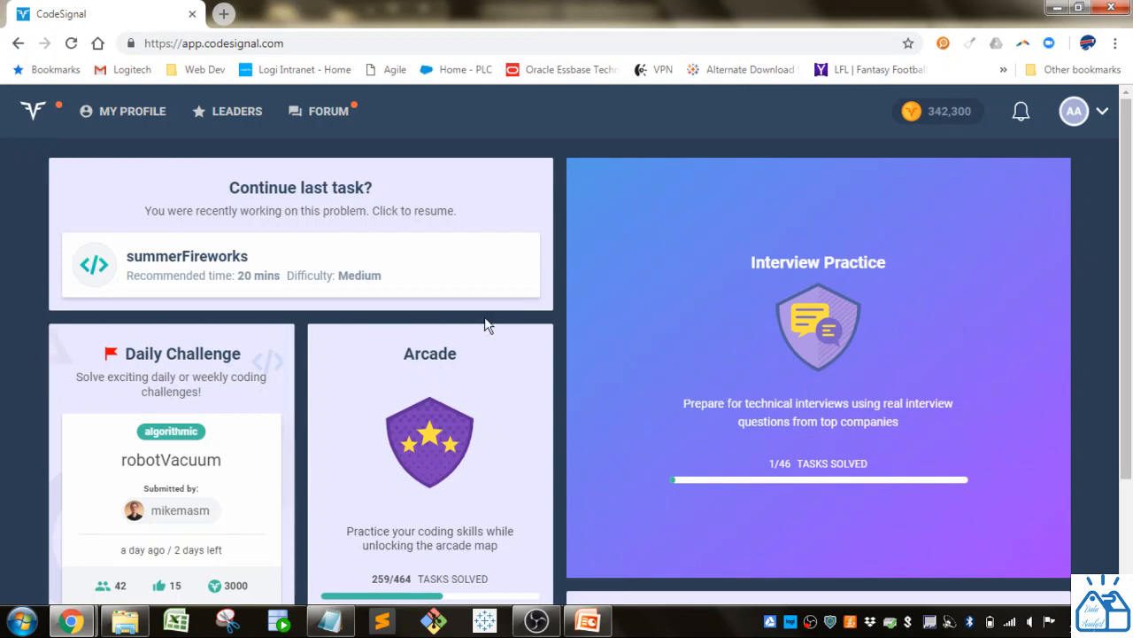
- Open the Arcade practice map from the CodeSignal dashboard
scroll(down, 3)
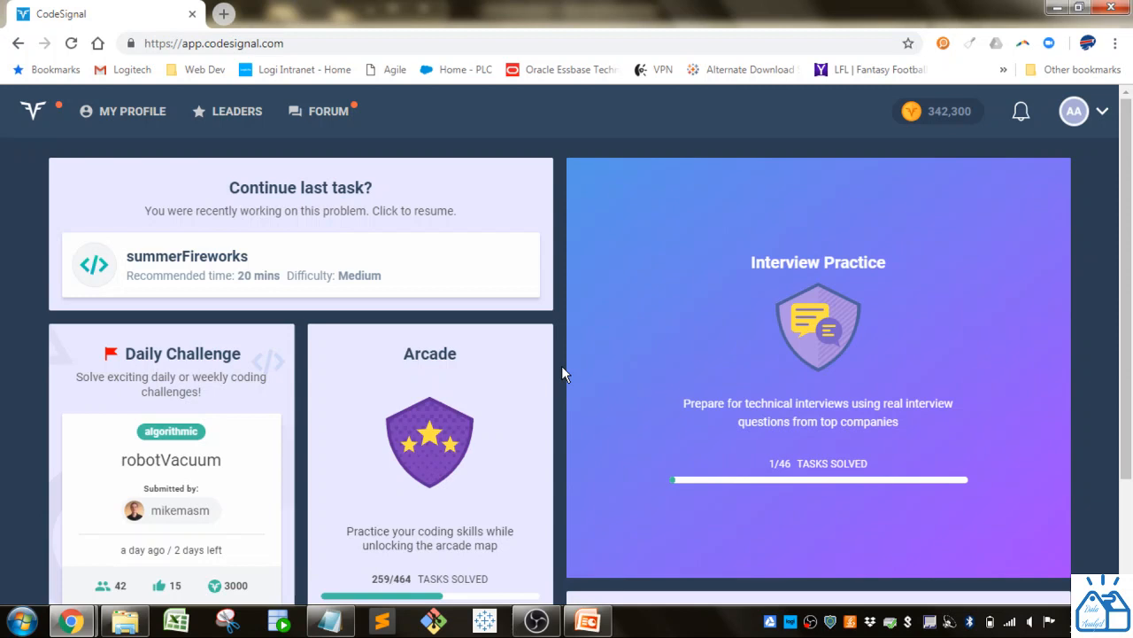
click(428, 354)
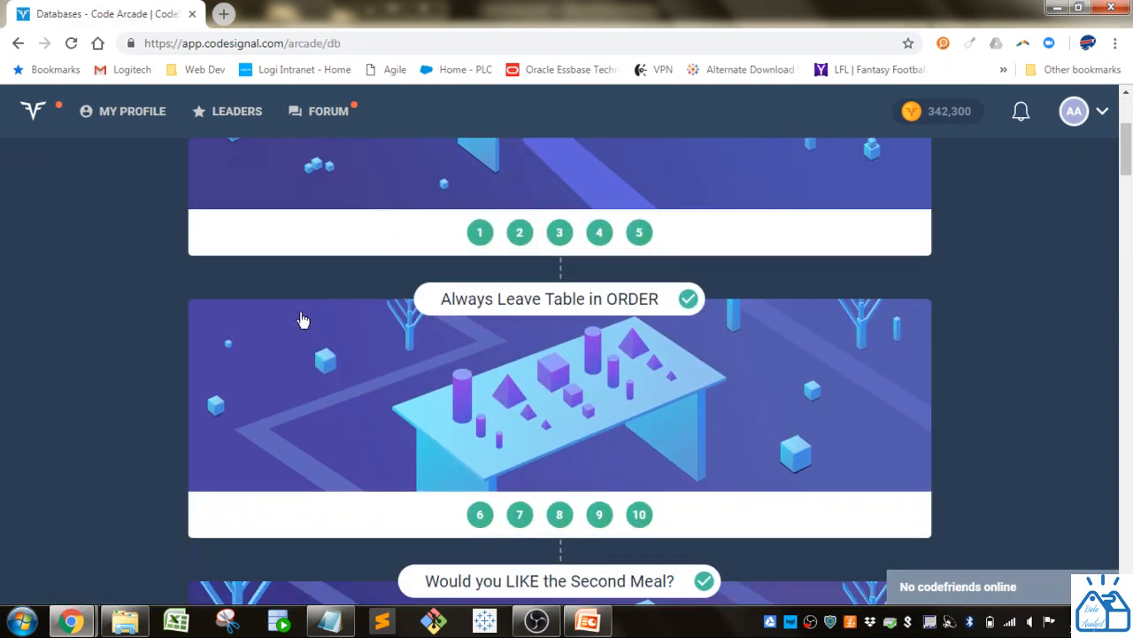
- Scroll the Databases arcade map down to the 'Would you LIKE the Second Meal?' task list
scroll(down, 3)
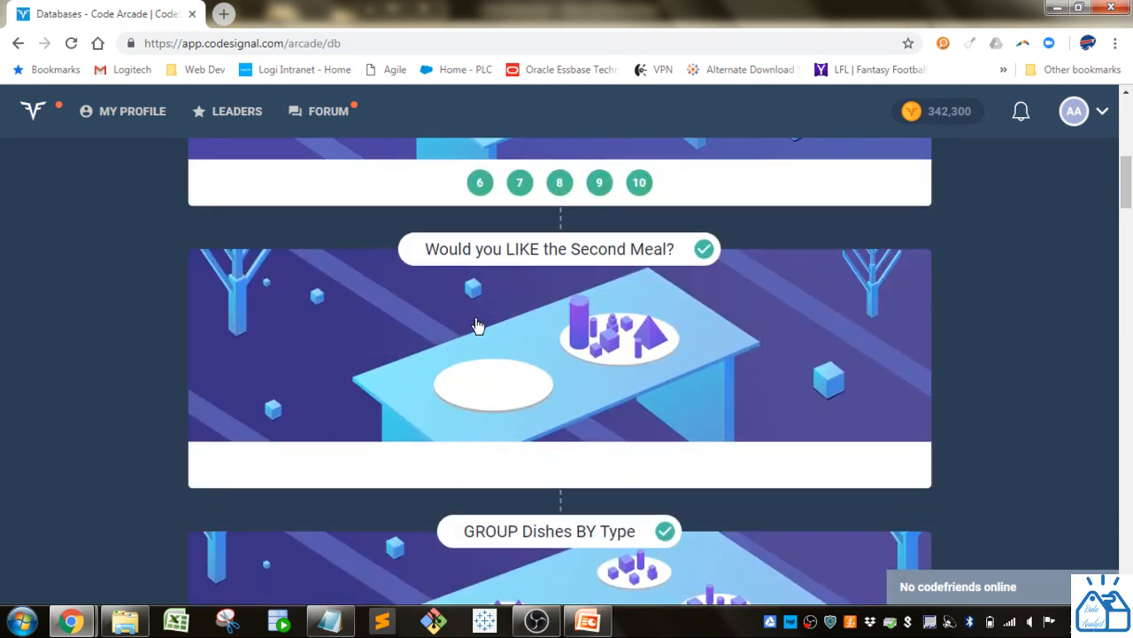
scroll(down, 3)
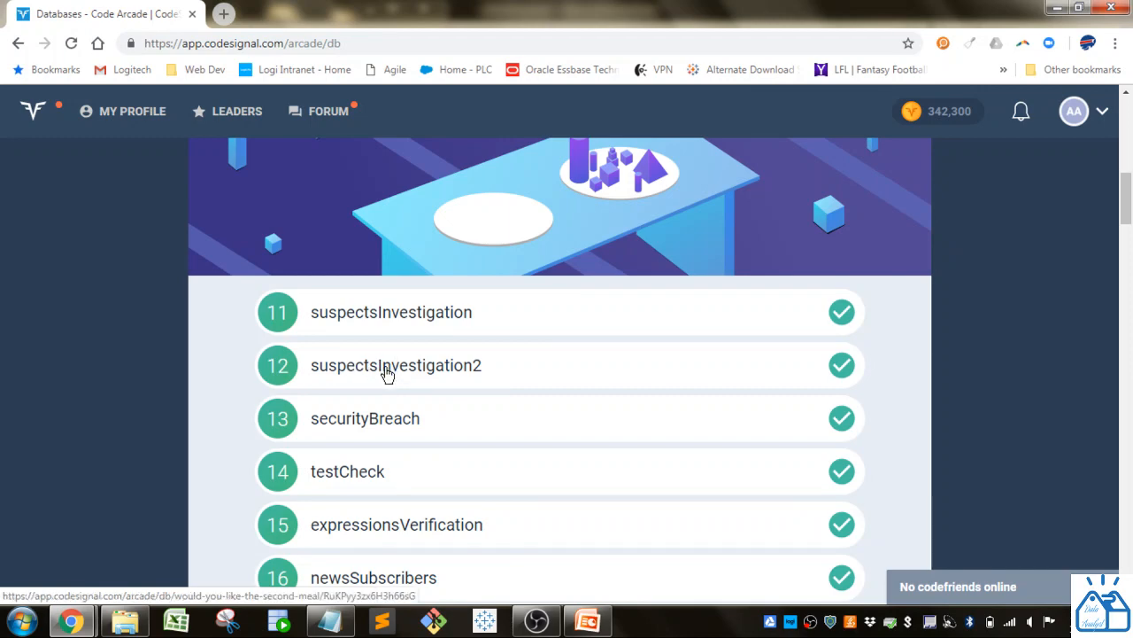
- Open the suspectsInvestigation2 task and read the clues about the robber
click(397, 365)
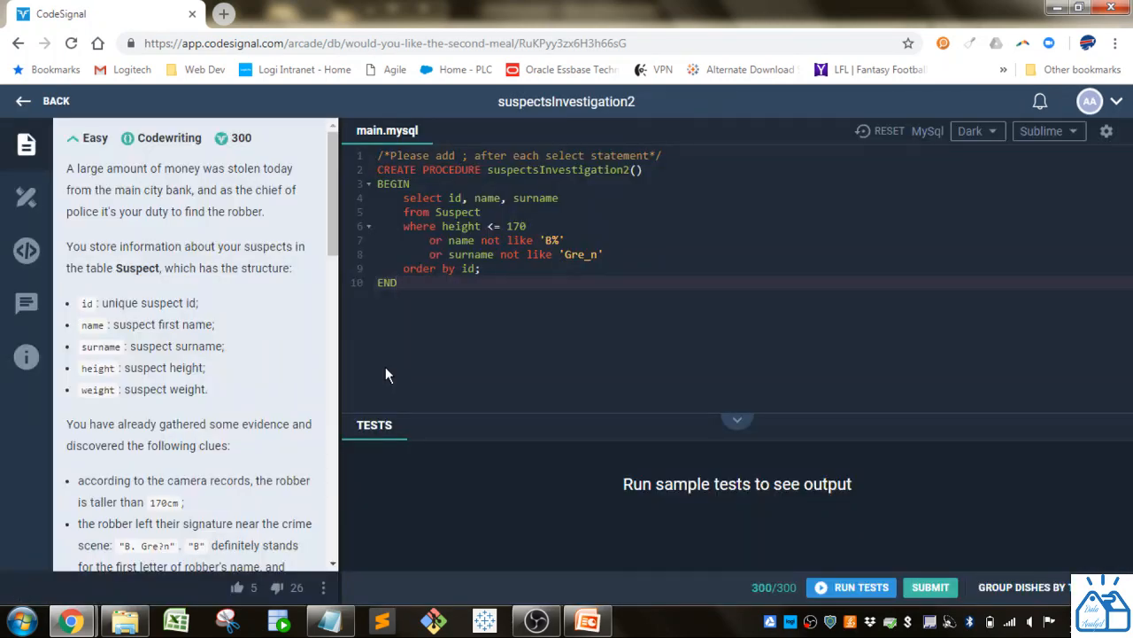
click(397, 282)
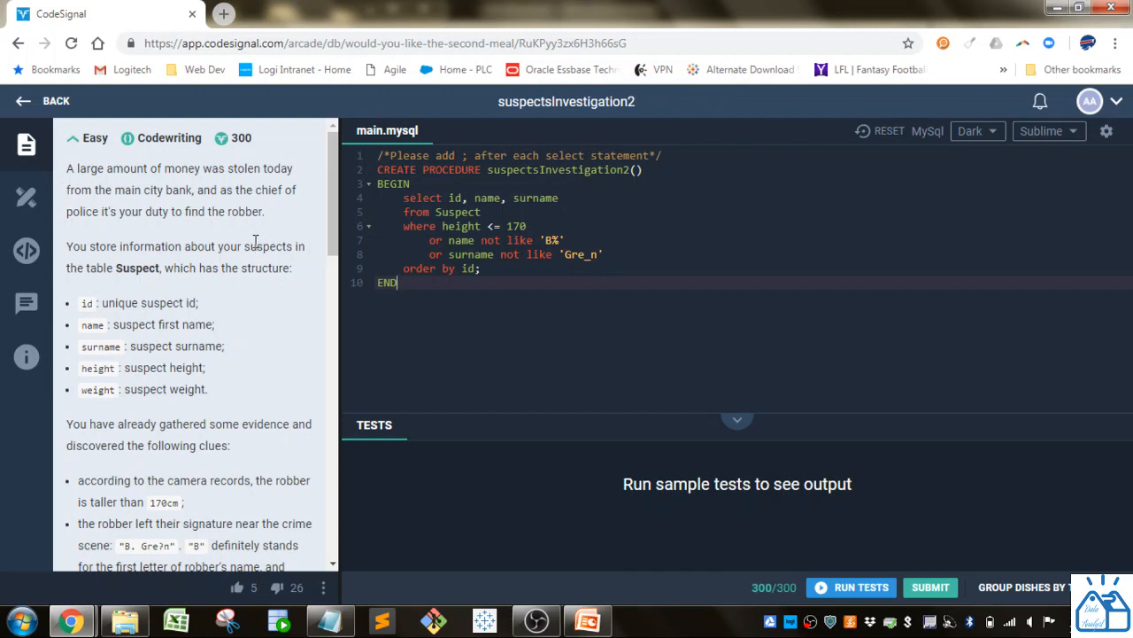
mouse_move(286, 232)
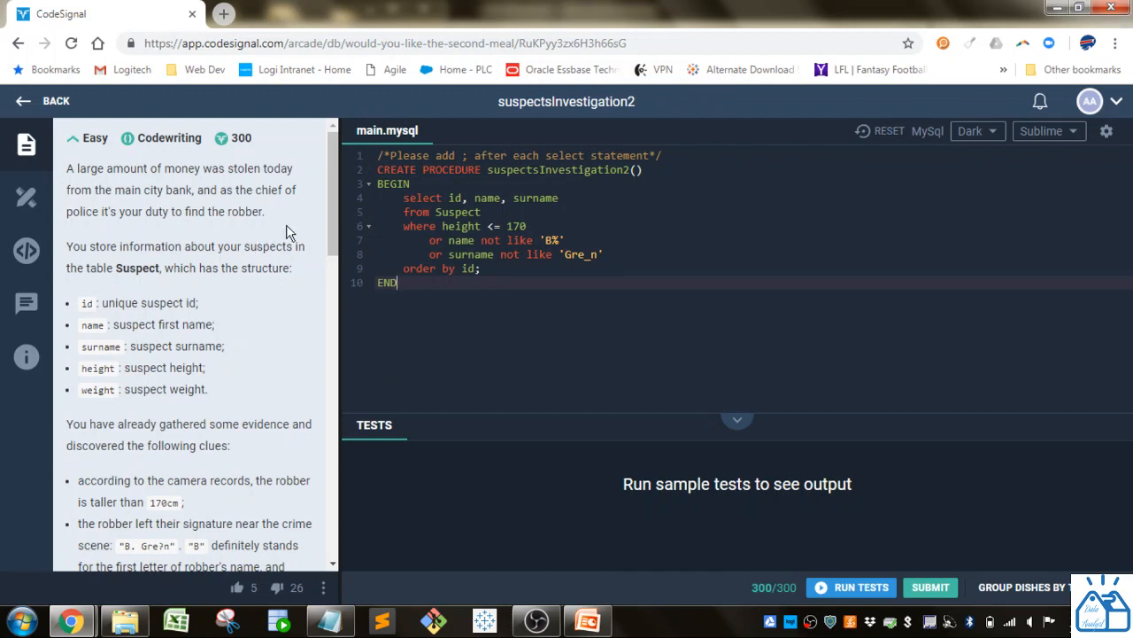
scroll(down, 3)
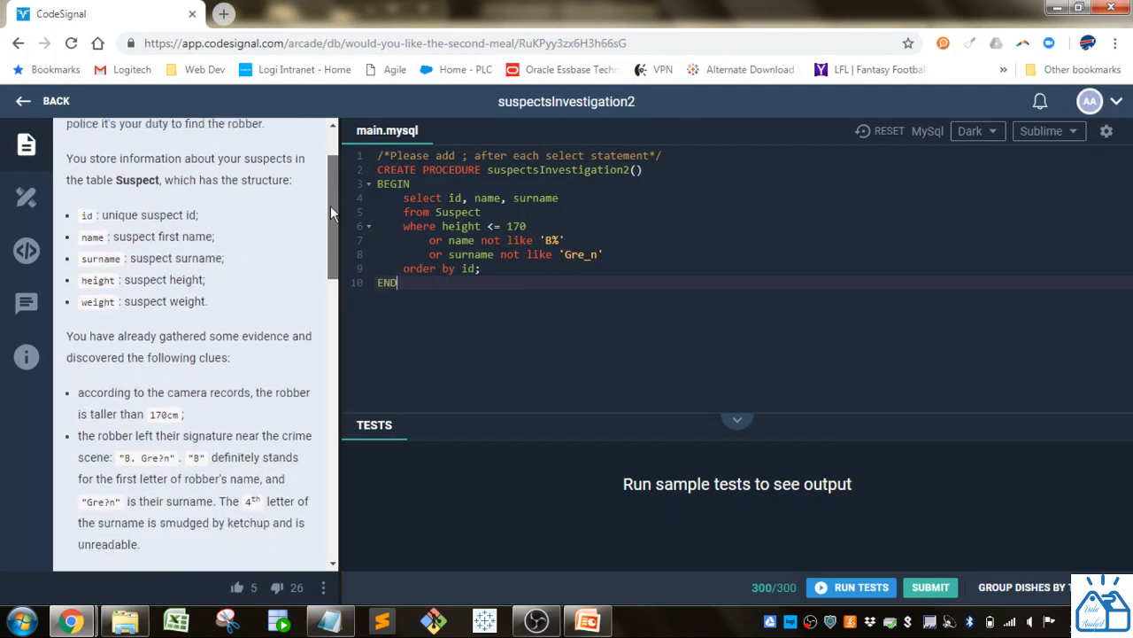
scroll(down, 3)
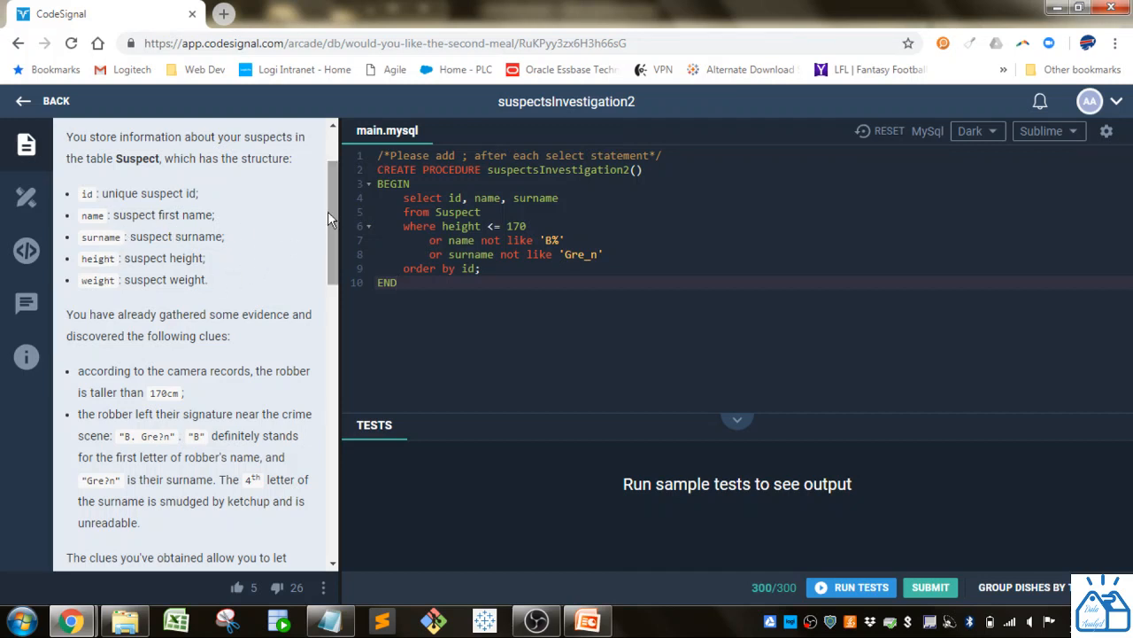
scroll(down, 3)
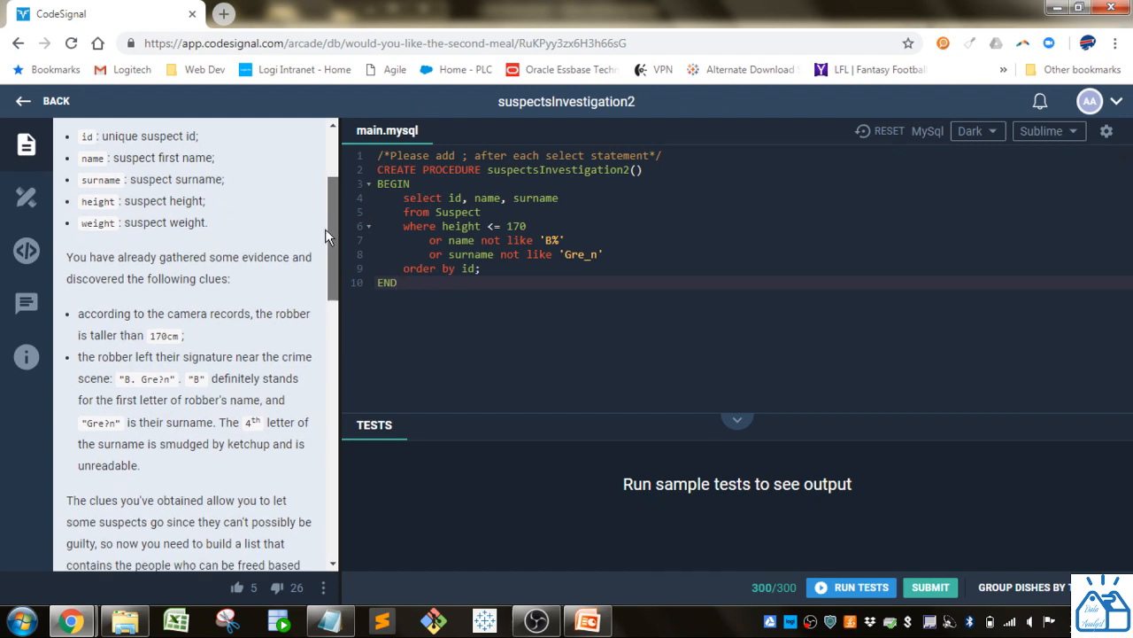
scroll(down, 3)
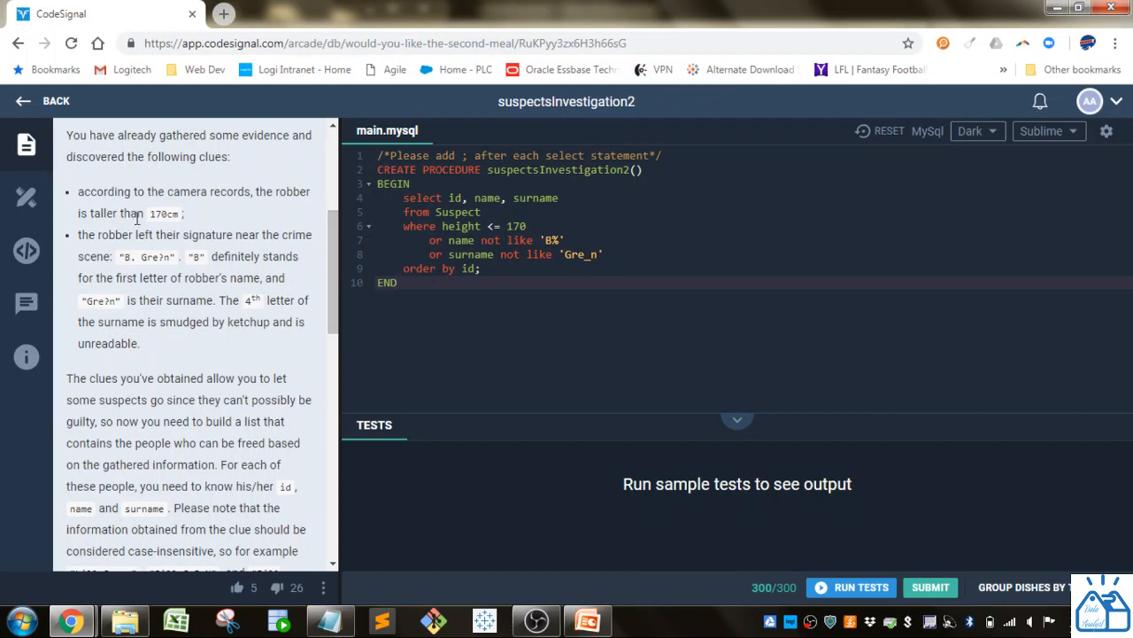
- Read the rest of the description down to the required output and ordering
scroll(down, 3)
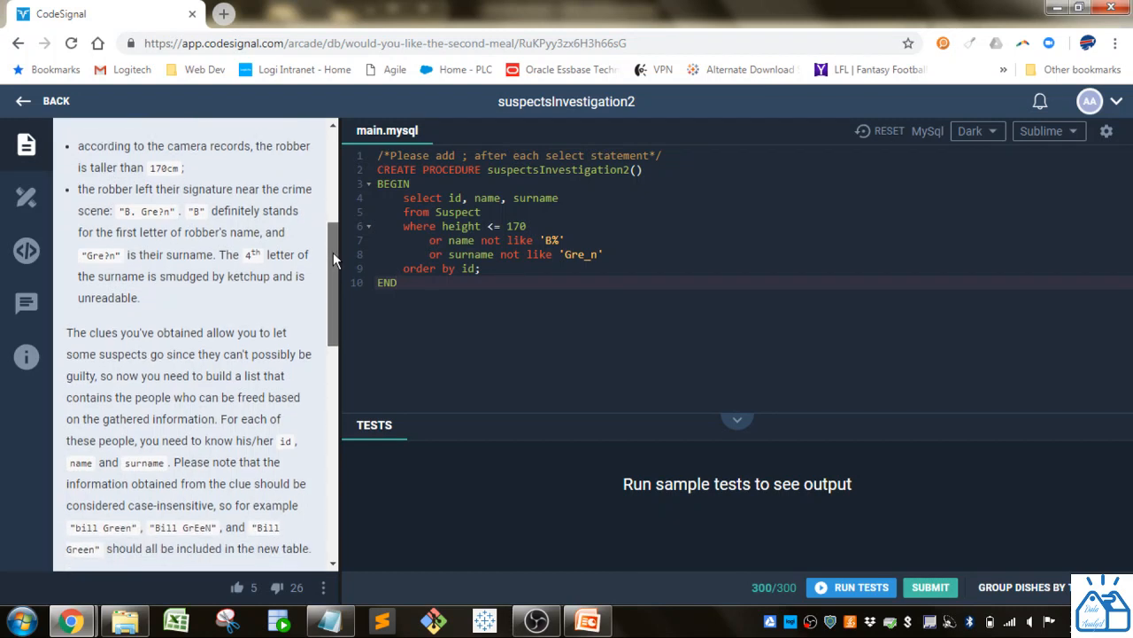
scroll(down, 3)
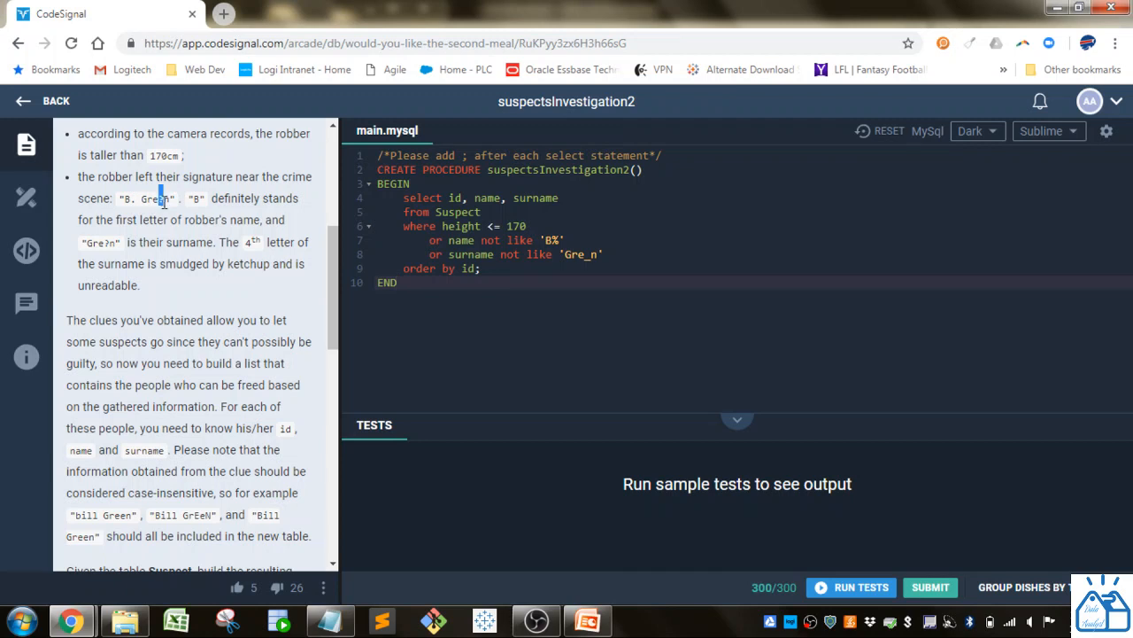
mouse_move(239, 202)
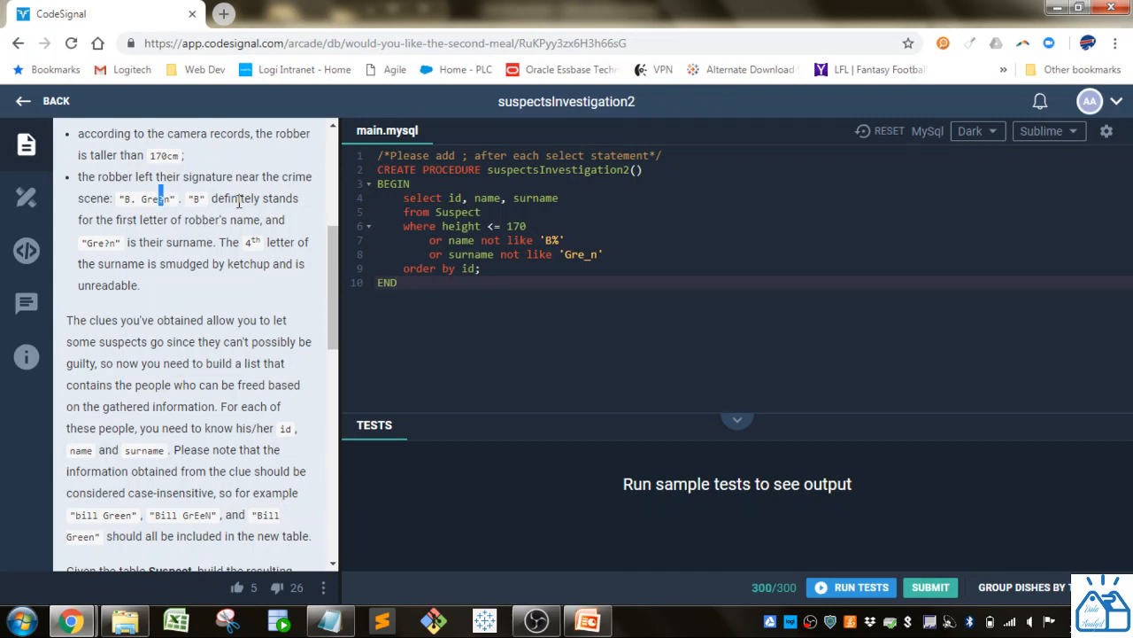
mouse_move(232, 310)
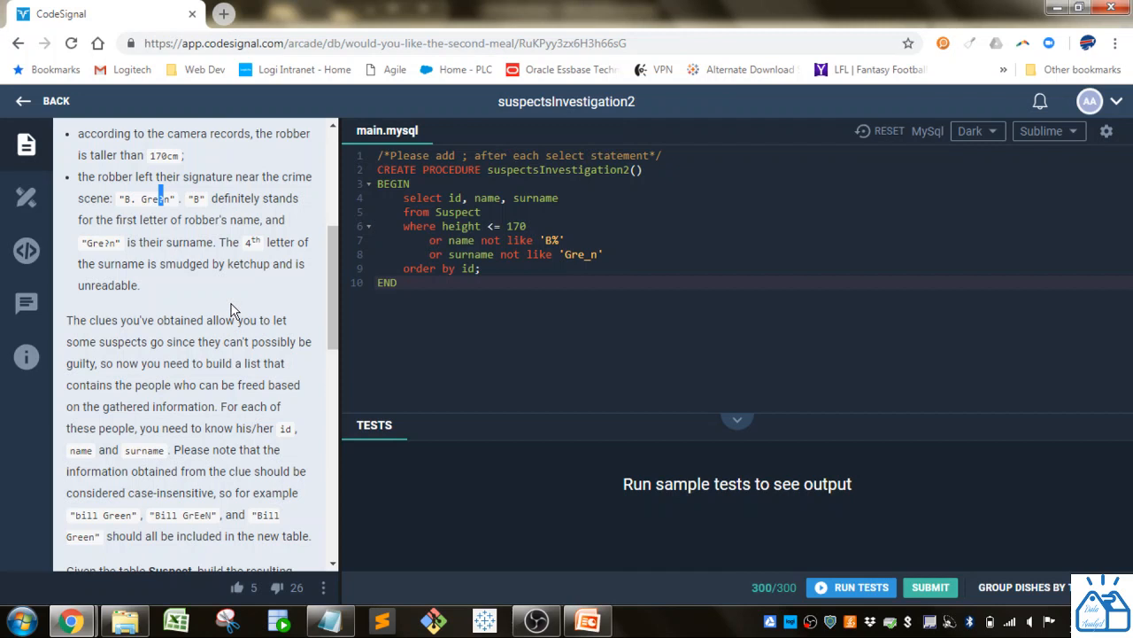
mouse_move(196, 259)
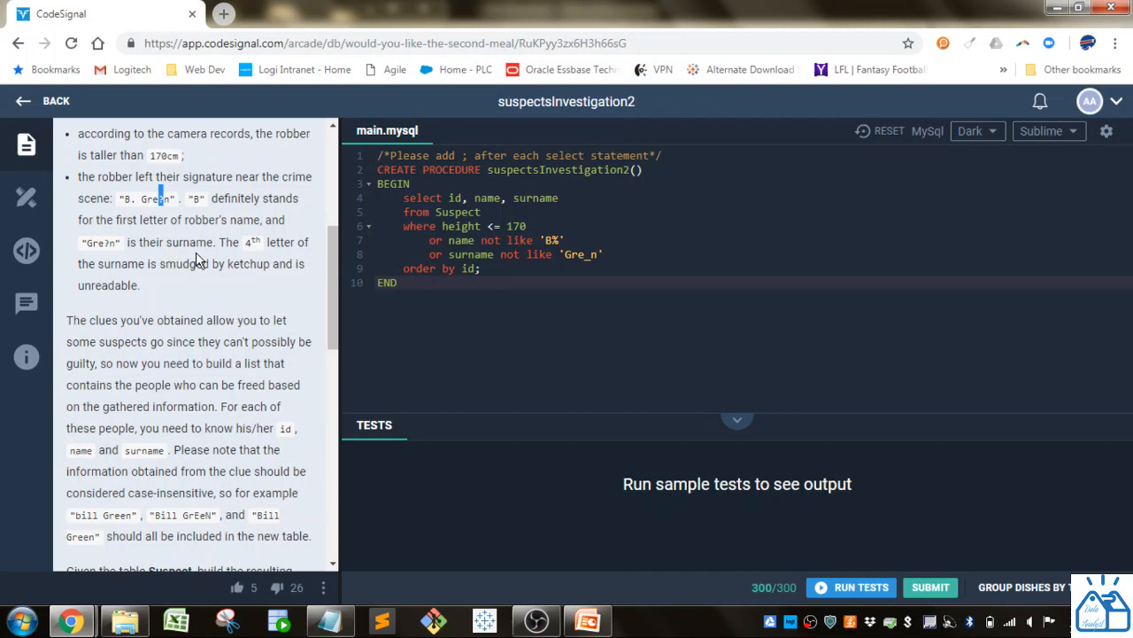
scroll(down, 3)
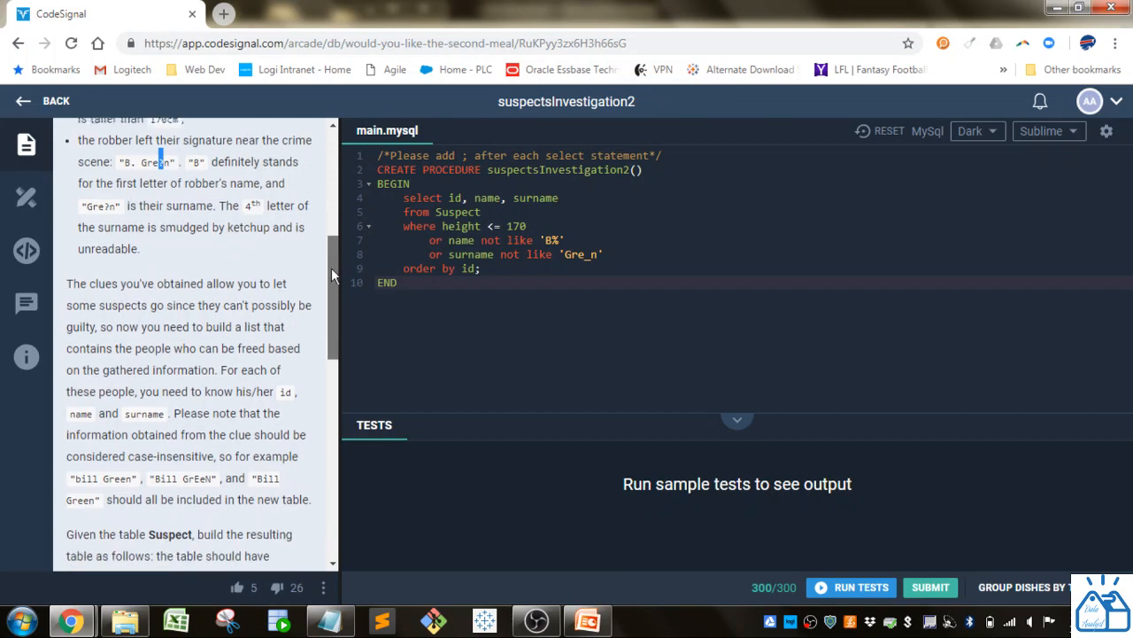
scroll(down, 3)
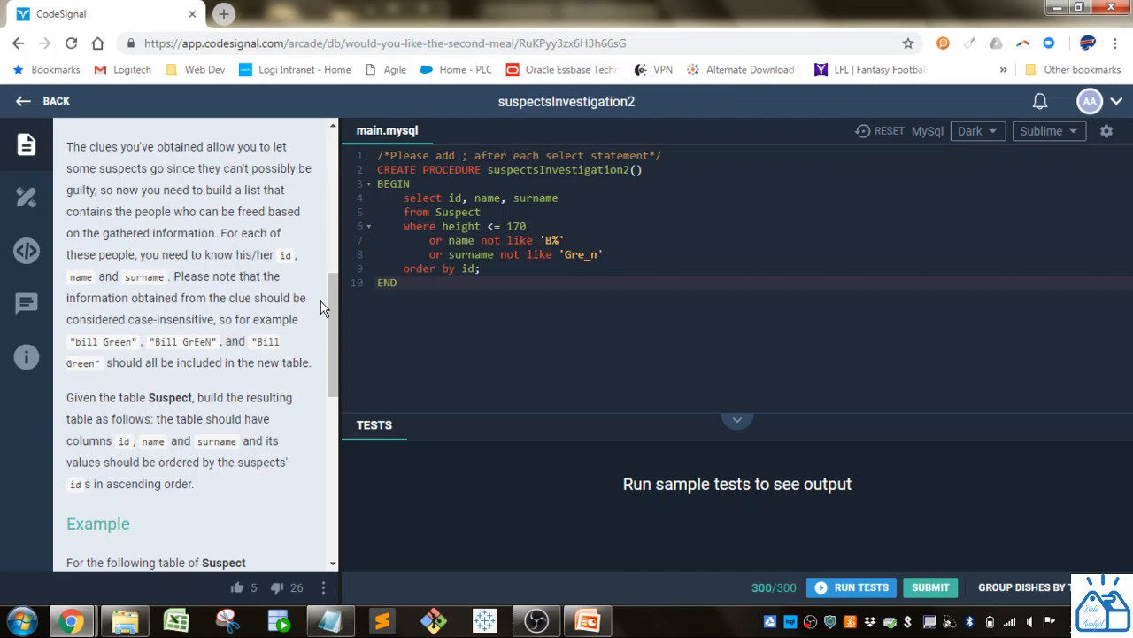
scroll(down, 3)
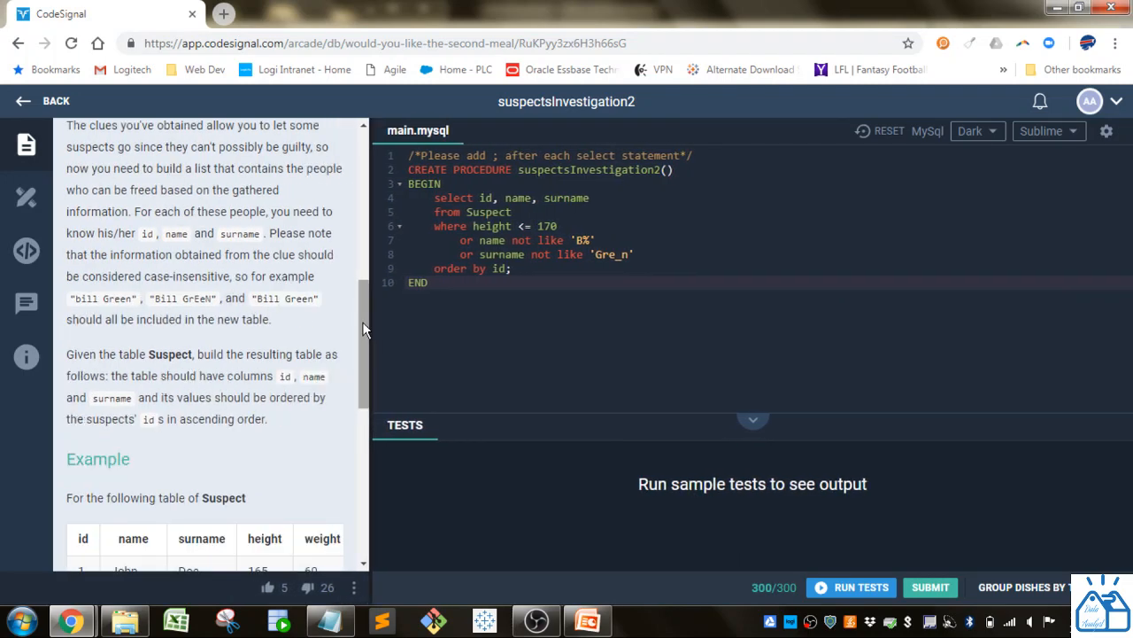
scroll(down, 3)
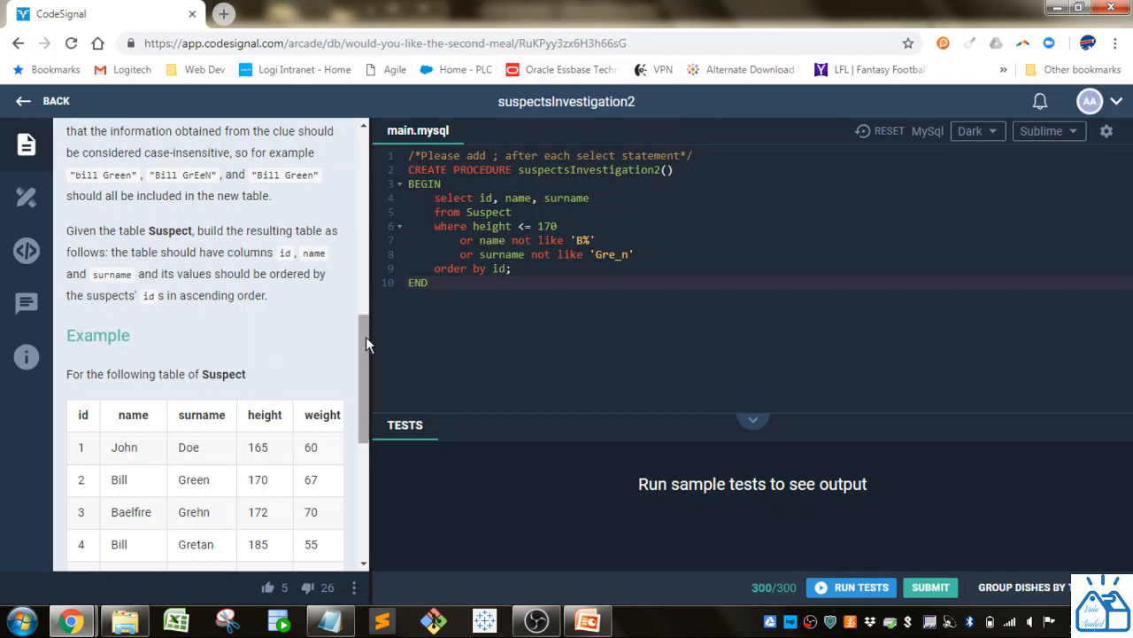
scroll(down, 3)
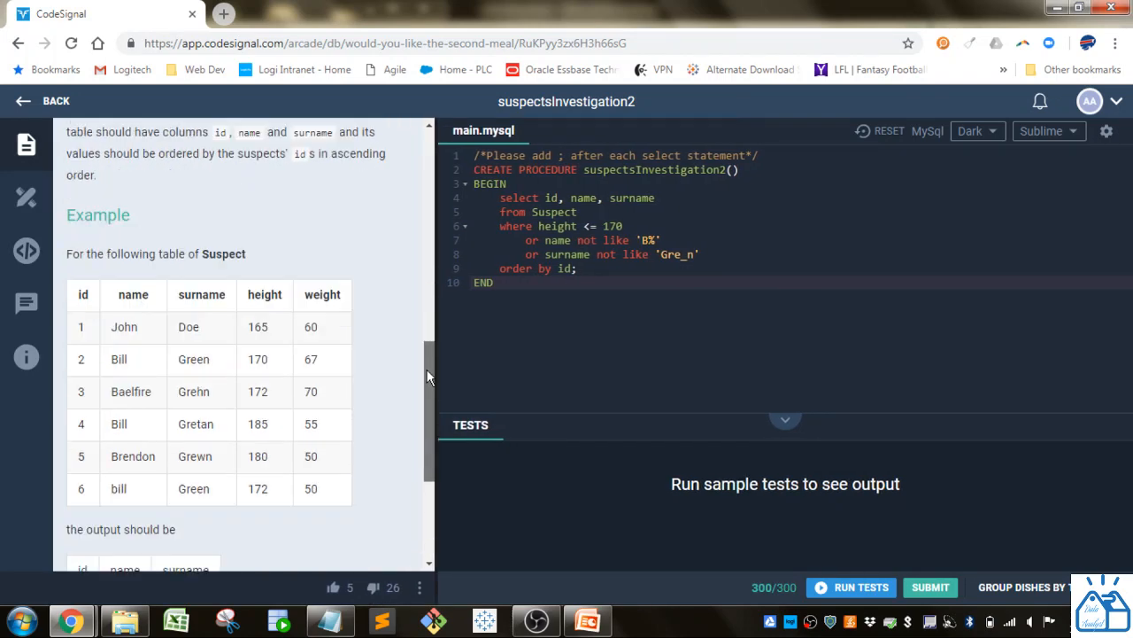
scroll(down, 3)
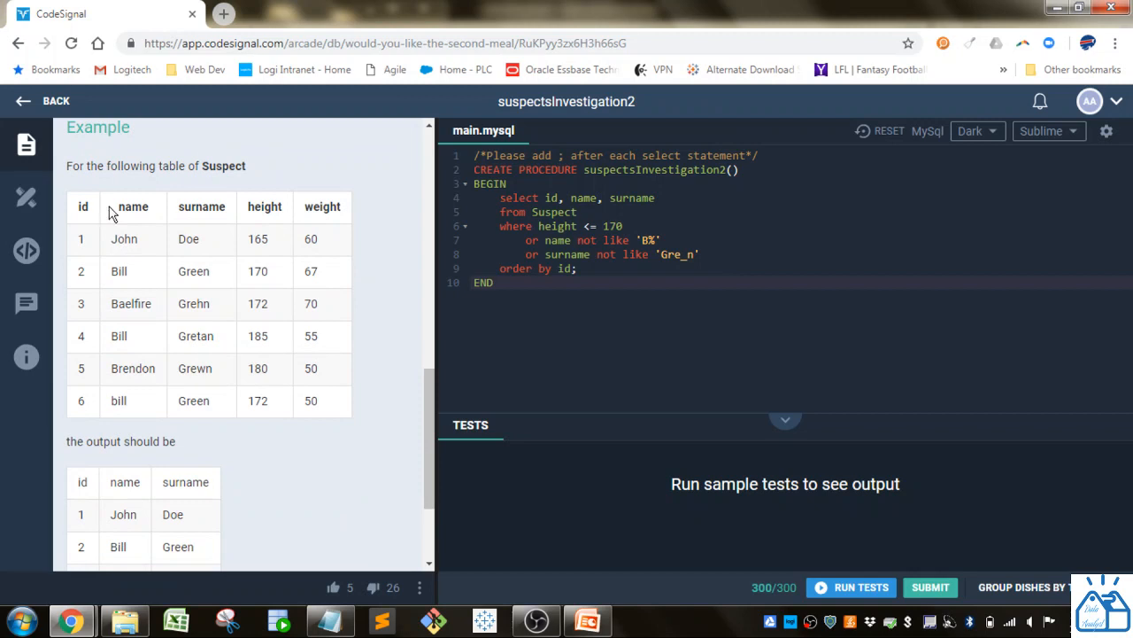
mouse_move(130, 241)
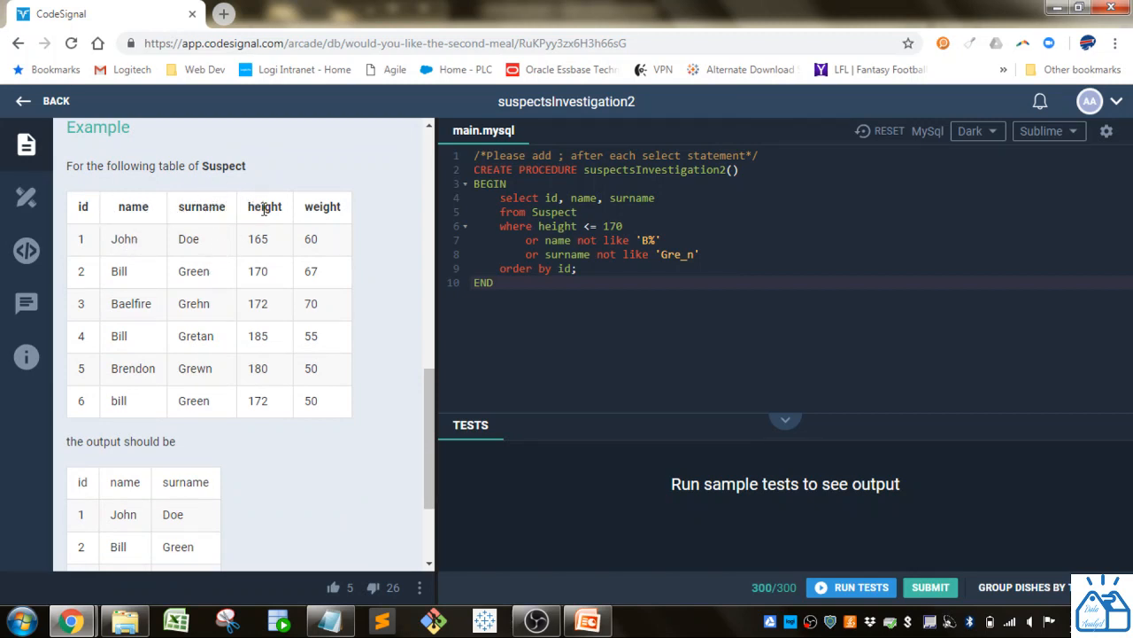
scroll(down, 3)
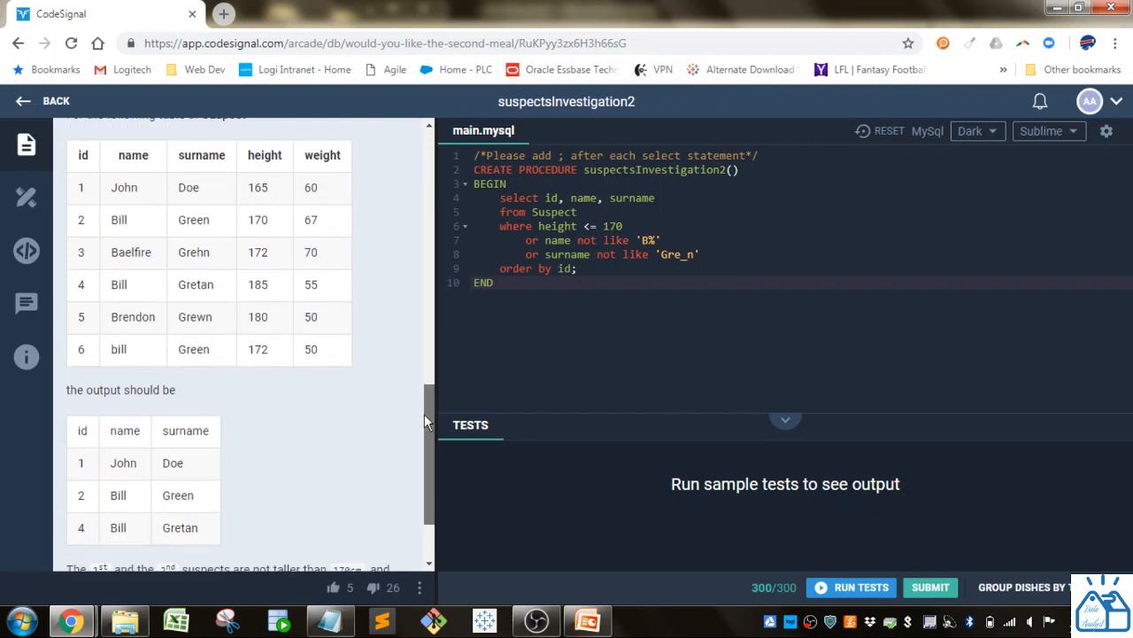
scroll(down, 3)
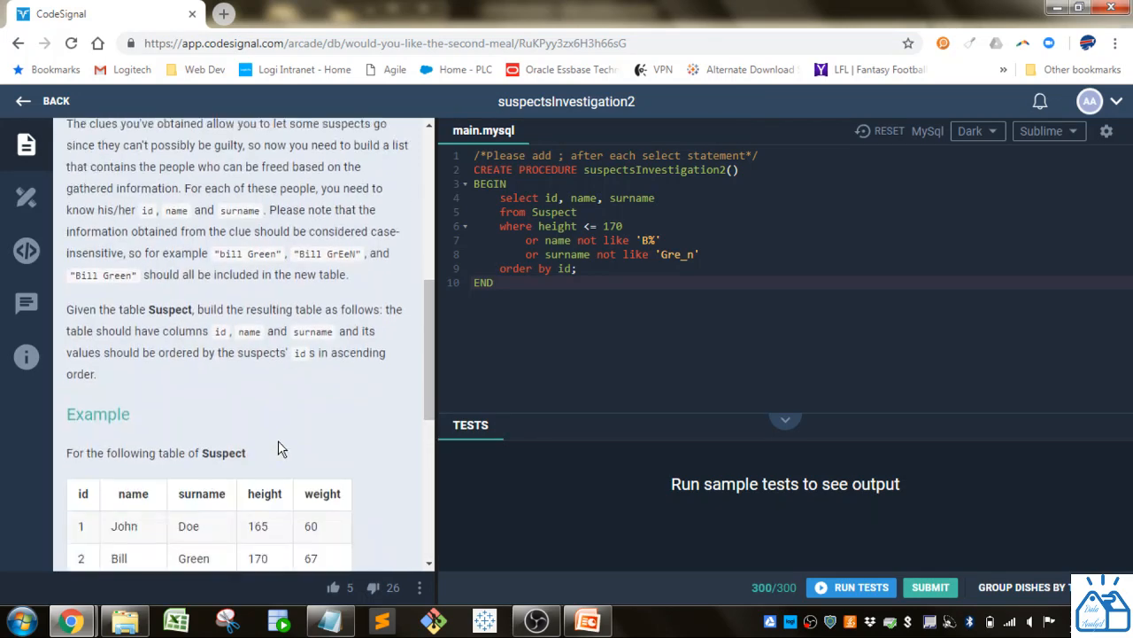
- Retype select, from, where and the first or as SELECT, FROM, WHERE and OR
scroll(down, 3)
text(WHERE)
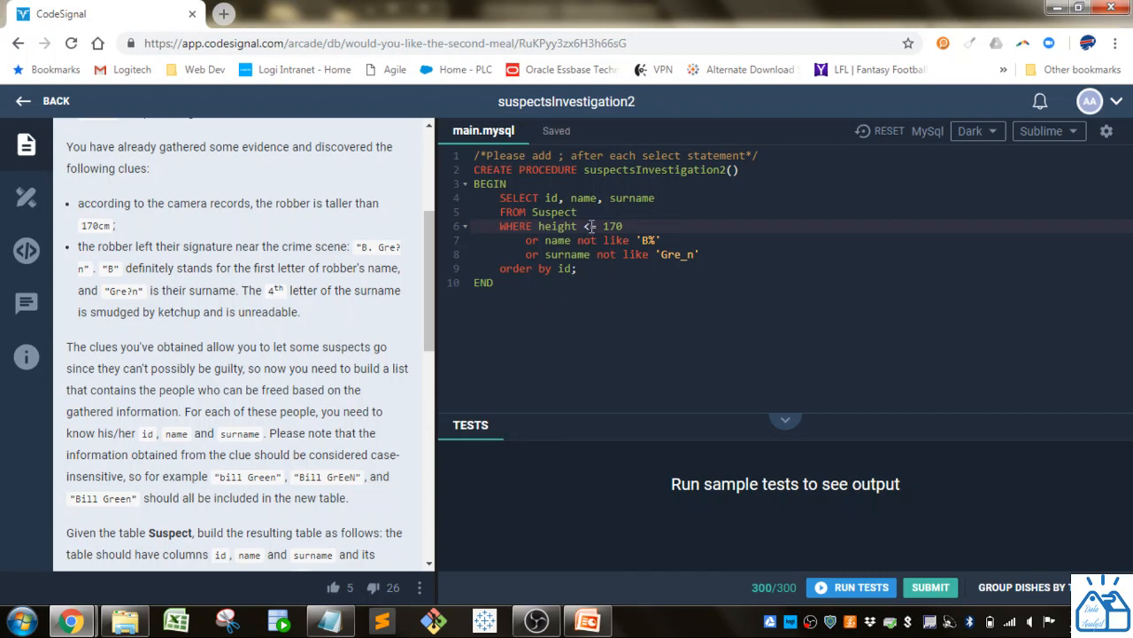
text(=)
click(804, 241)
text(OR)
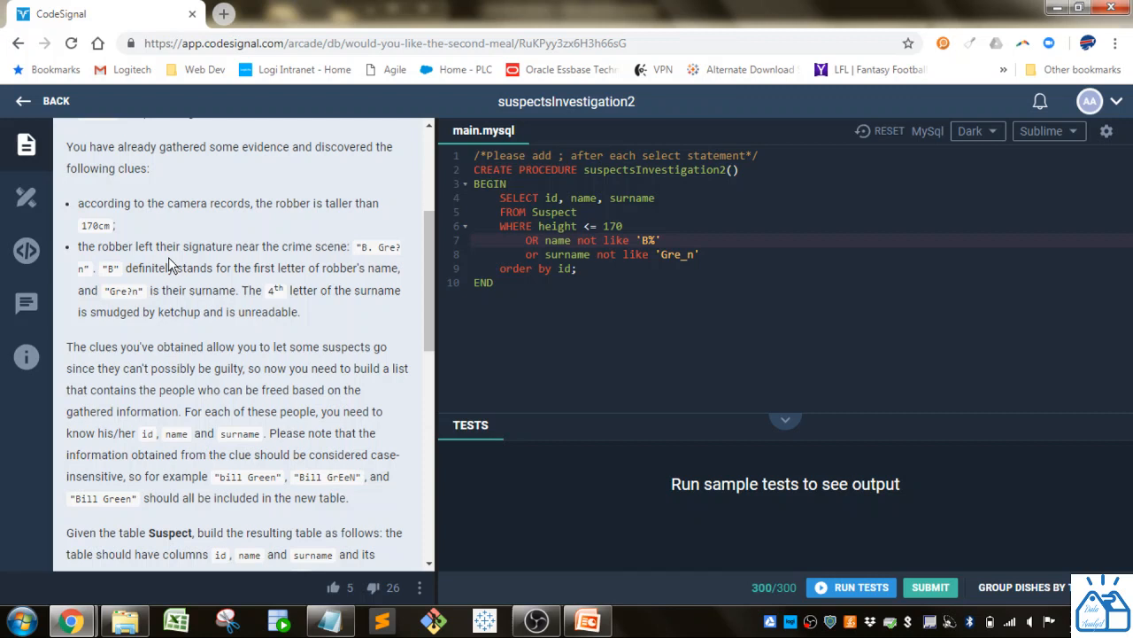
mouse_move(305, 252)
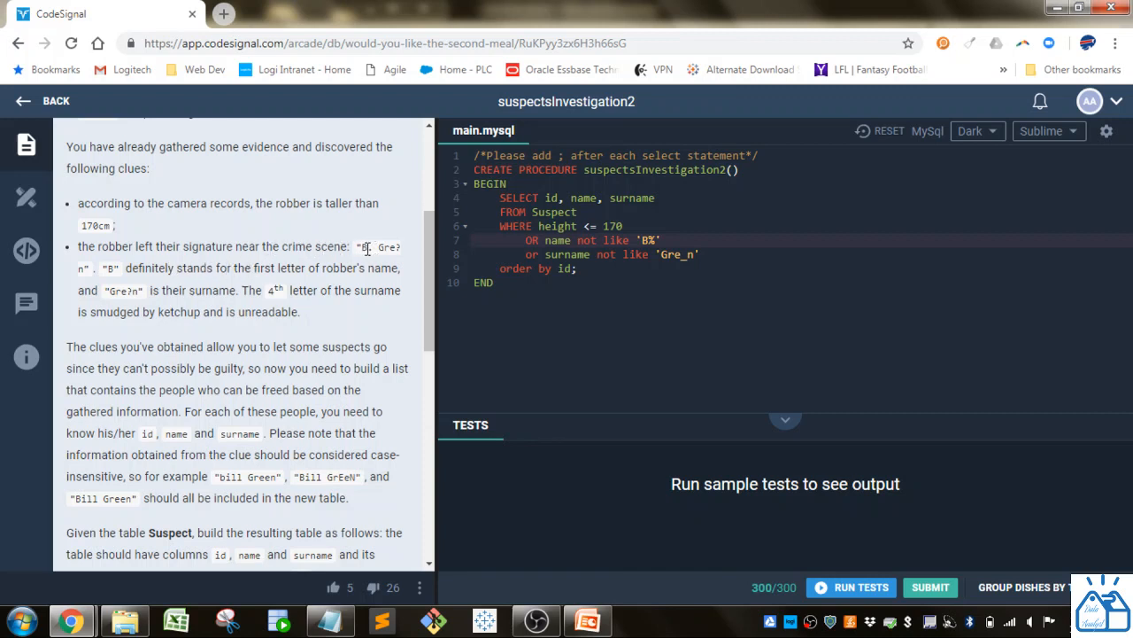
- Save with Ctrl+S and retype the name condition's 'not like' as NOT LIKE 'B%'
key(ctrl+s)
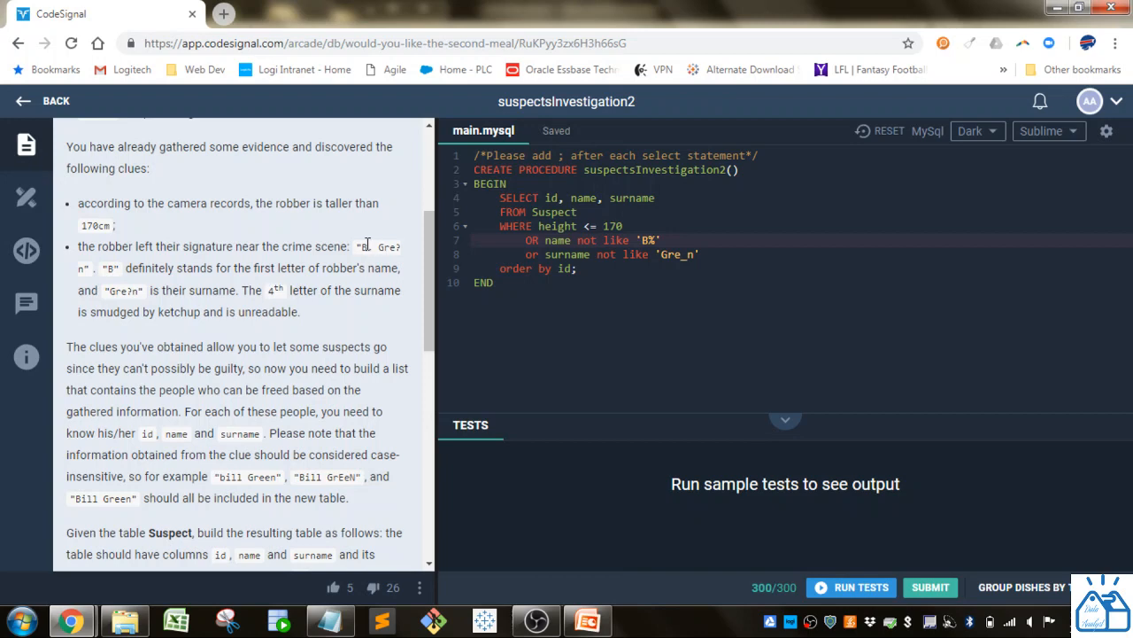
scroll(down, 3)
text(NOT)
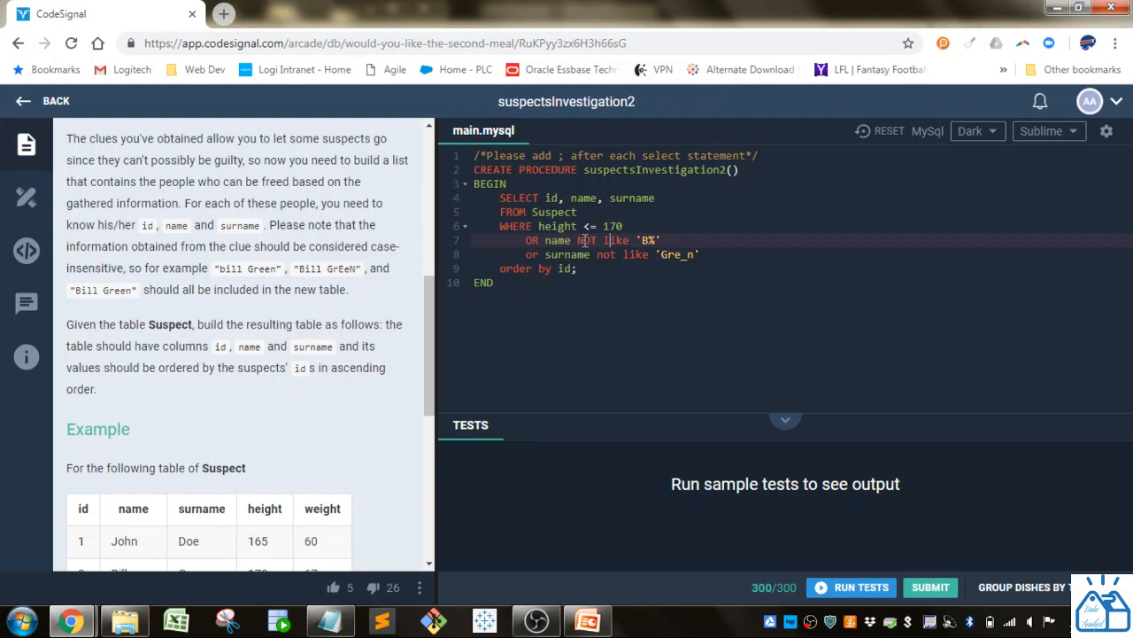
double_click(616, 241)
text(LIKE)
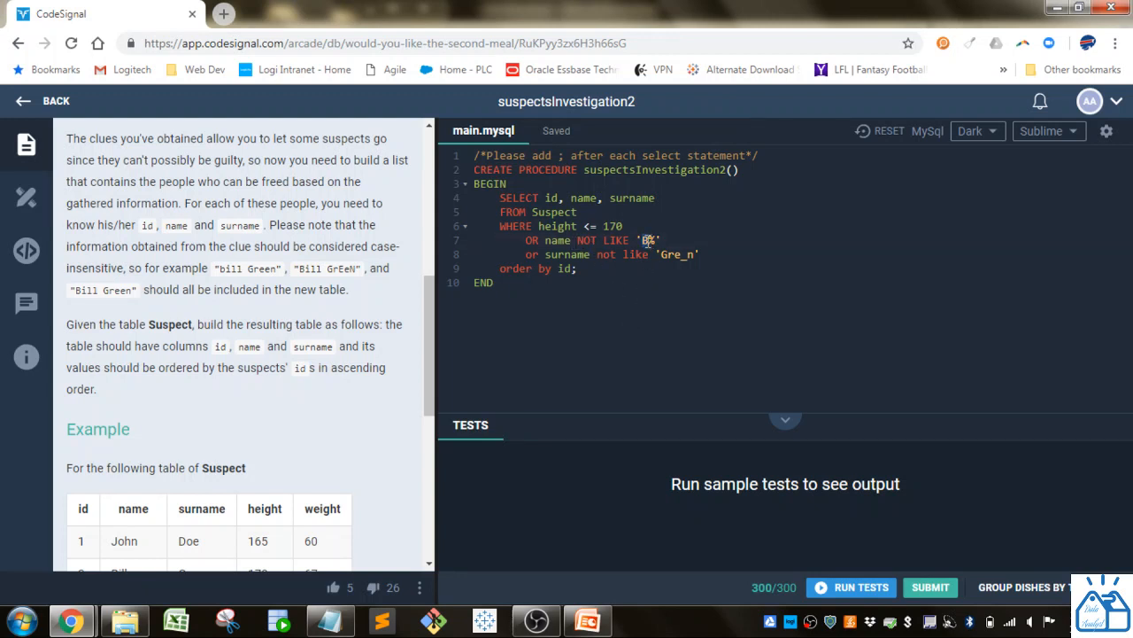
scroll(down, 3)
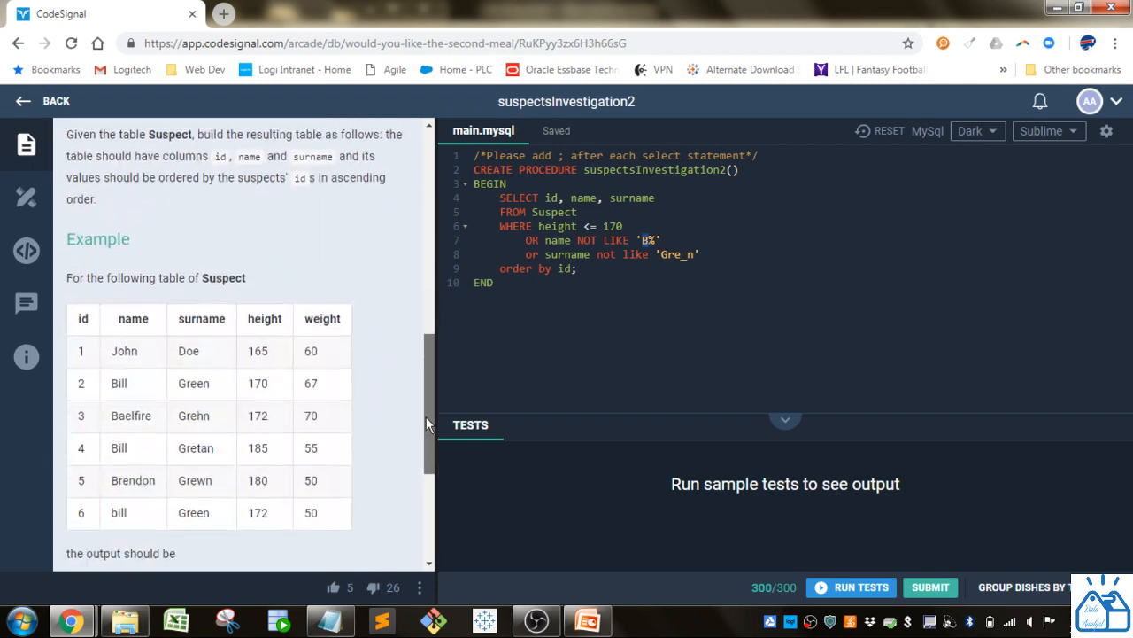
scroll(down, 3)
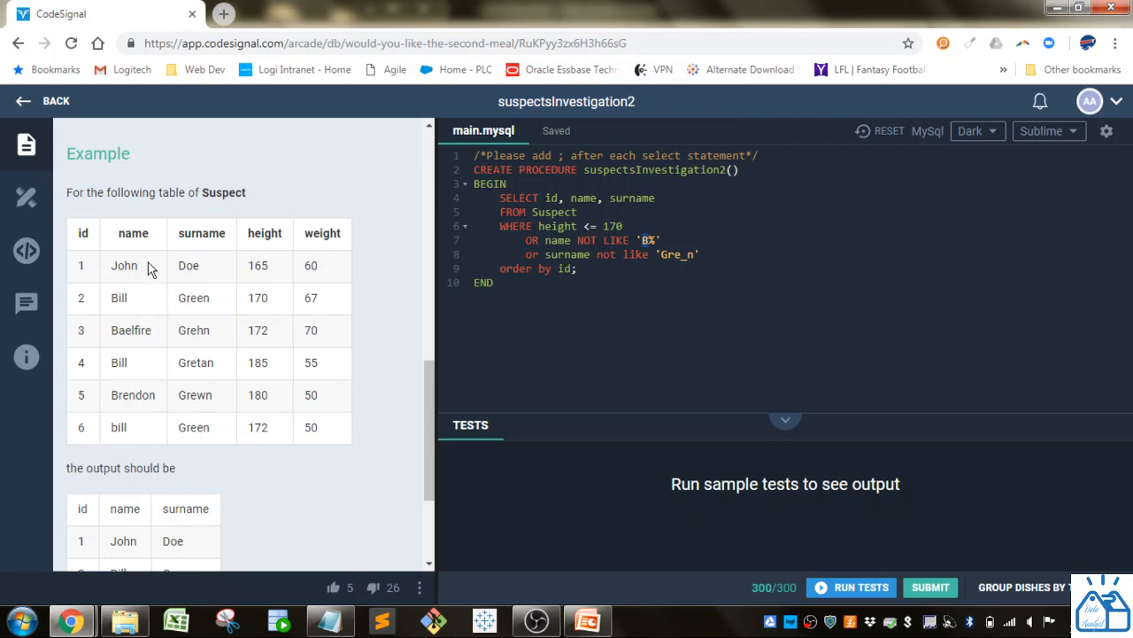
mouse_move(188, 400)
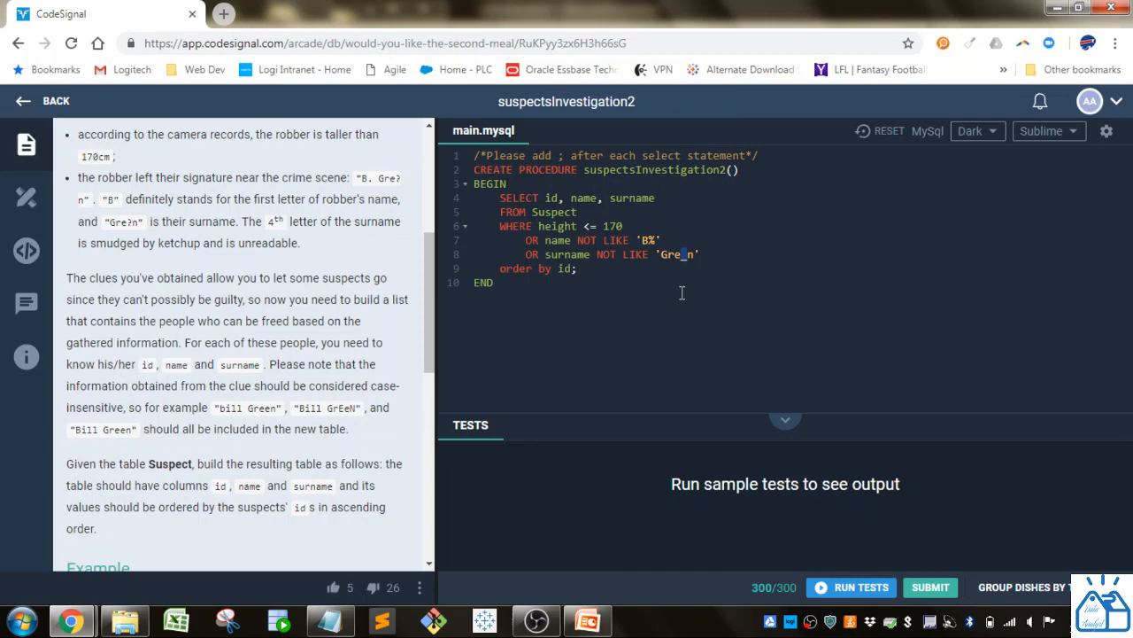
- Retype the surname condition's 'or not like' and 'order by id' as OR NOT LIKE and ORDER BY id
click(682, 255)
text(ORDER BY)
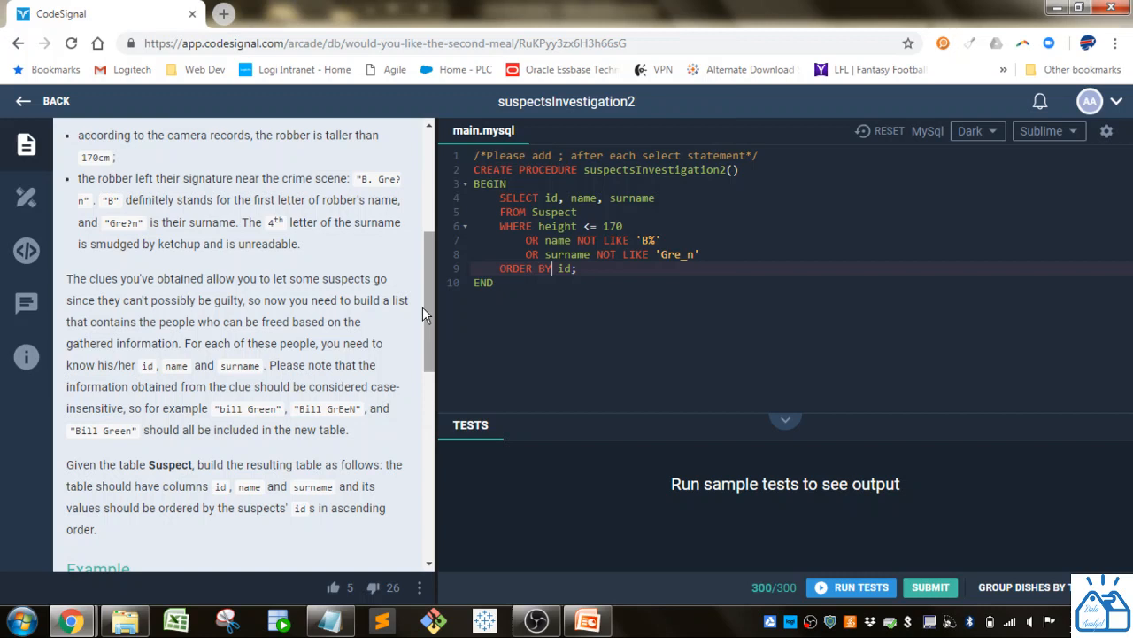
scroll(down, 3)
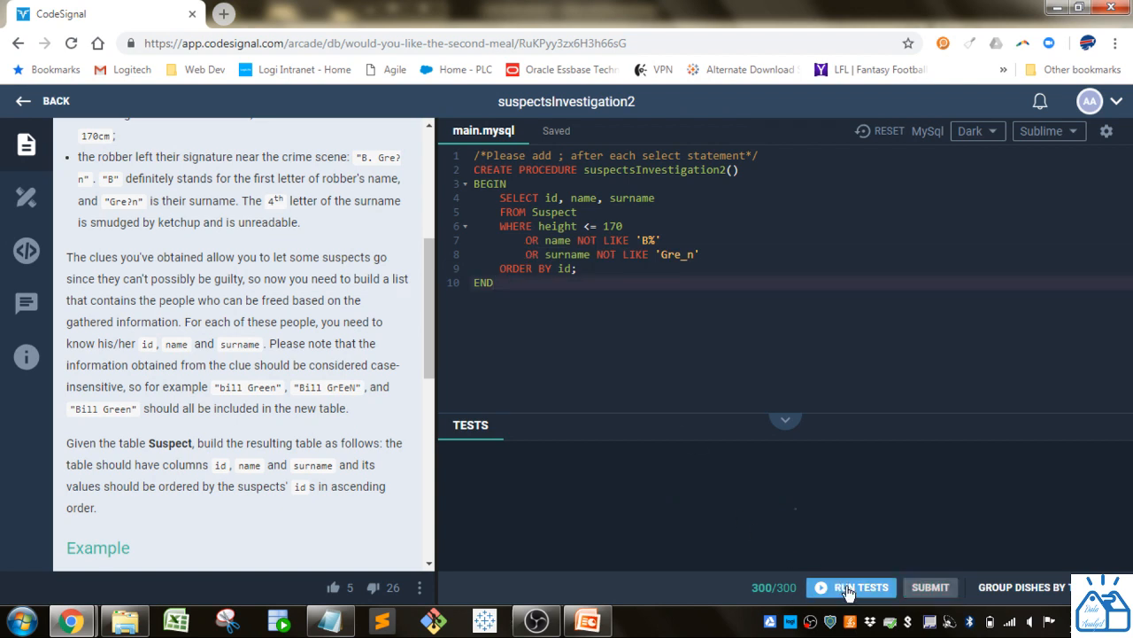
- Run the sample tests so Test 1 and Test 2 pass
click(850, 588)
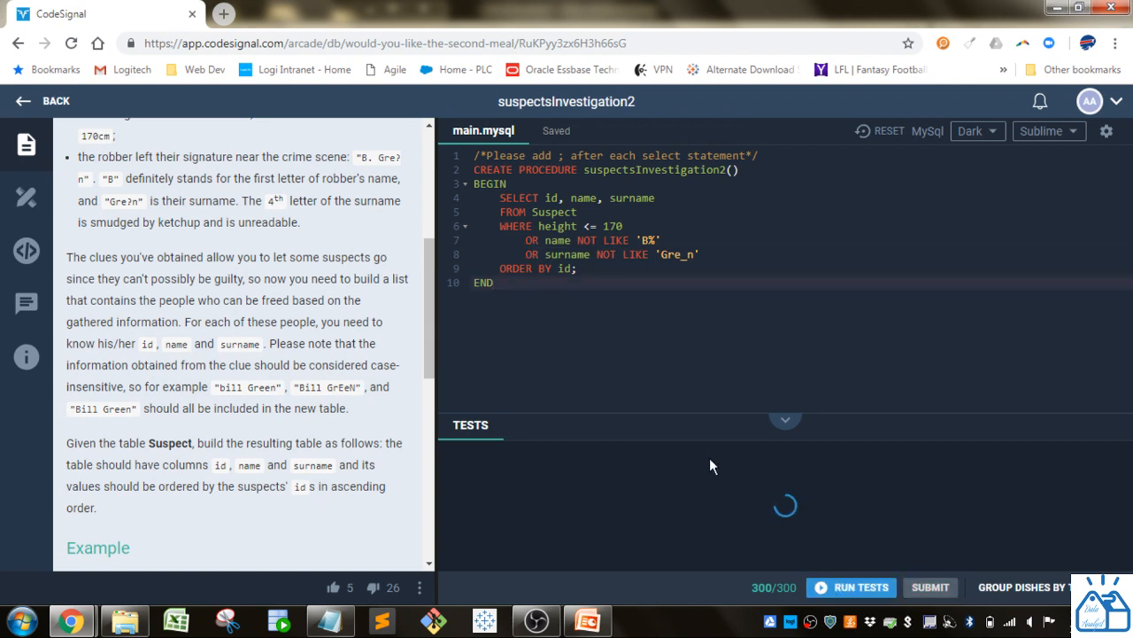
click(850, 586)
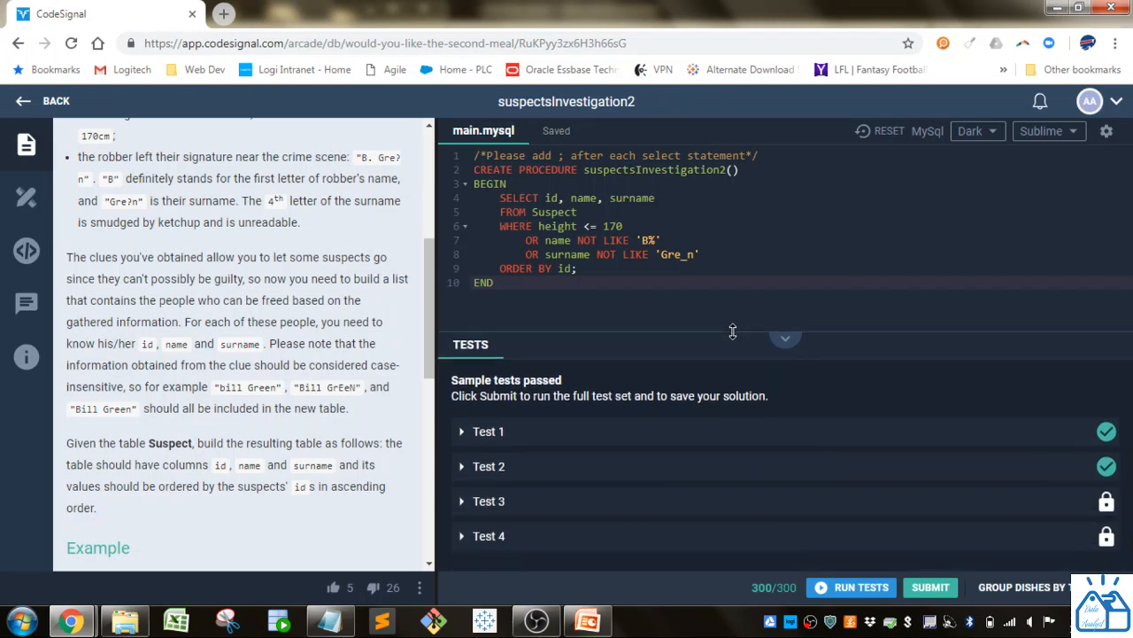
mouse_move(691, 446)
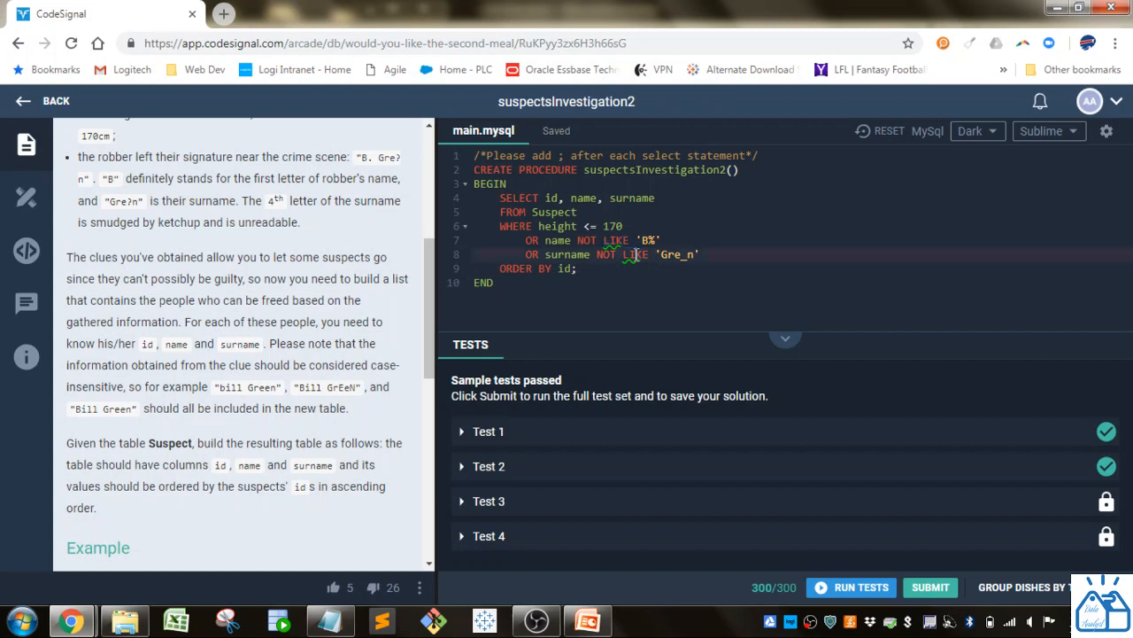
double_click(635, 255)
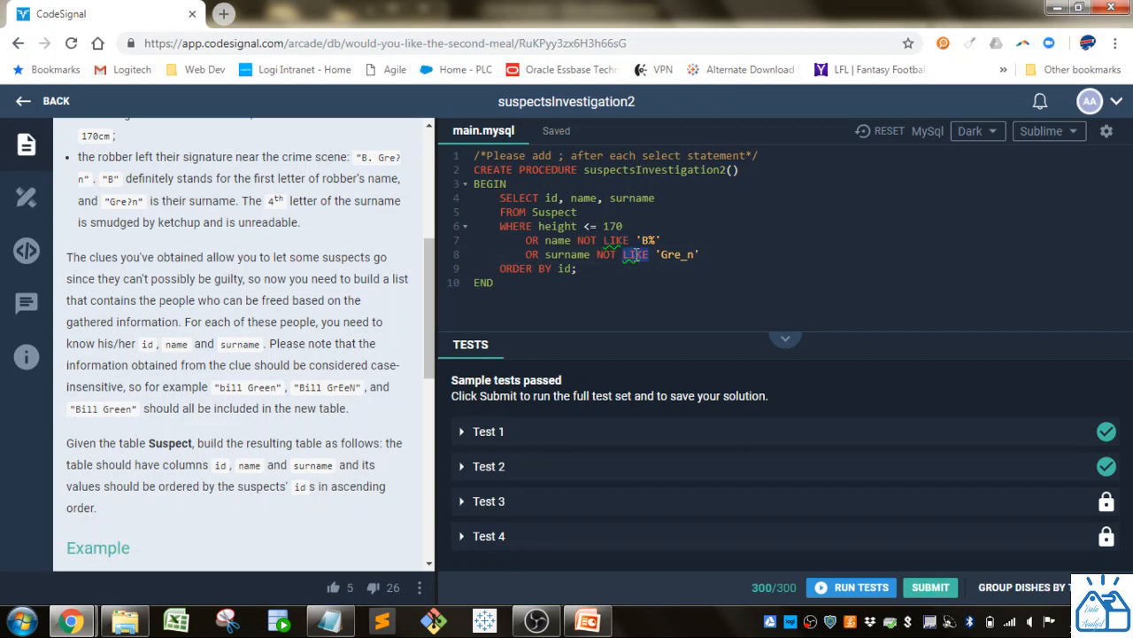